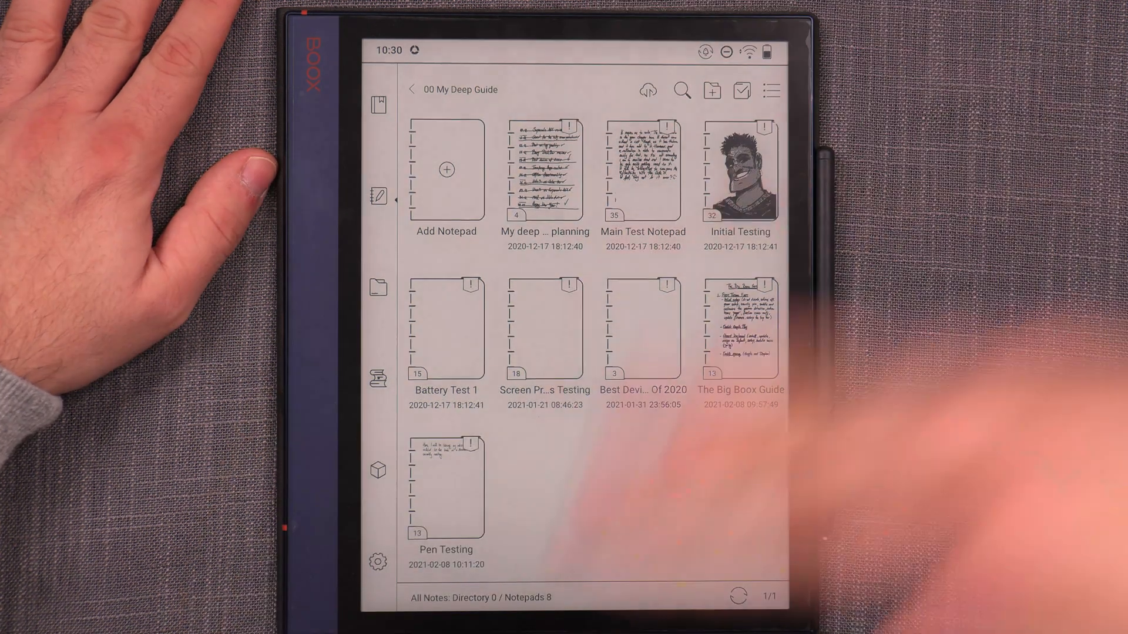
Step: Open the BOOX device's main system settings from the Notes library sidebar
click(377, 560)
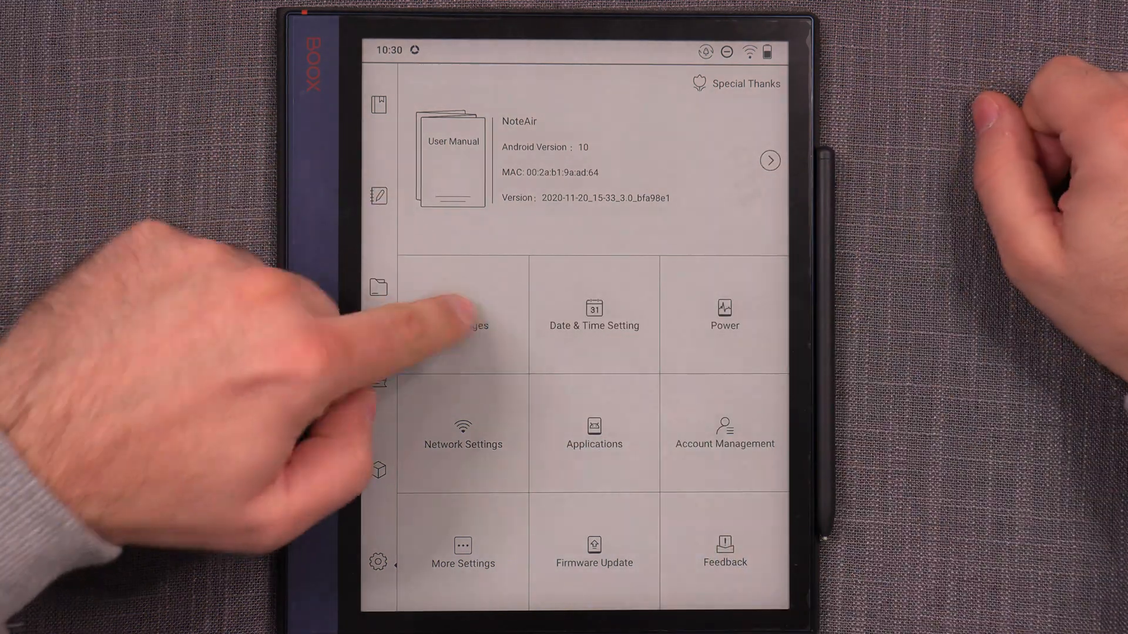
Step: Reach Gboard's settings via Languages, check Voice typing, and return to the Gboard list
click(463, 325)
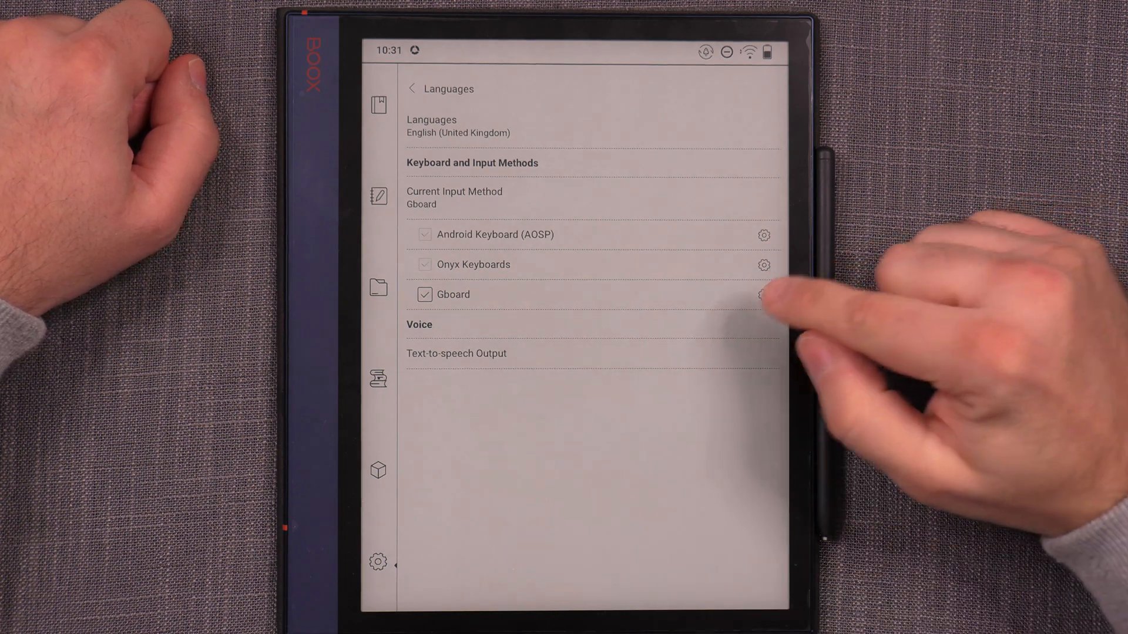
click(763, 294)
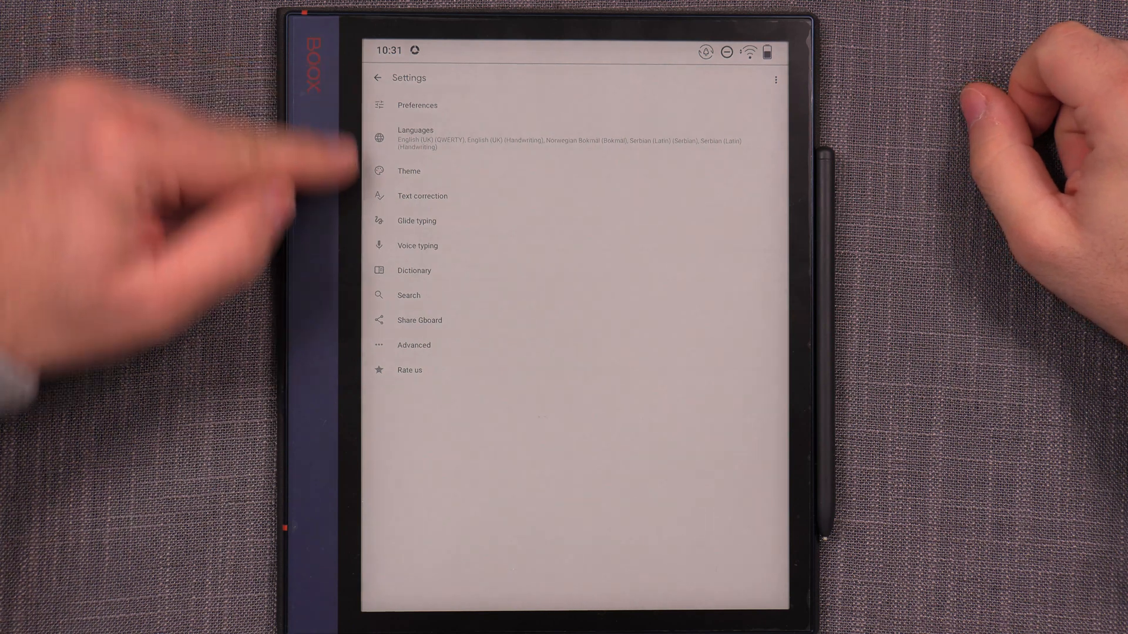
mouse_move(353, 244)
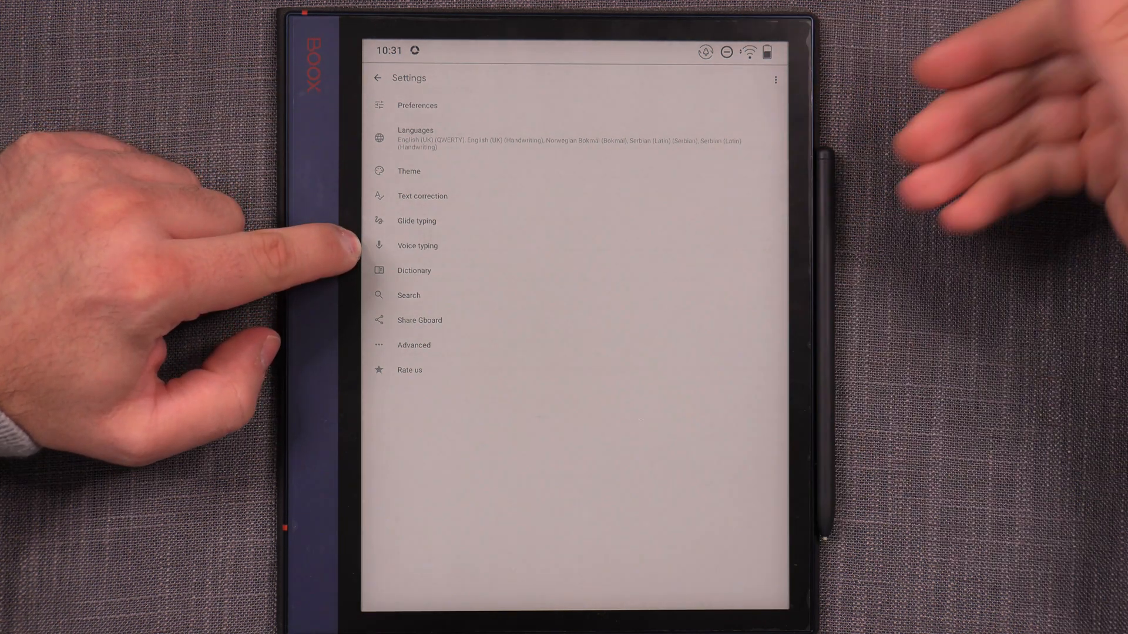
click(417, 246)
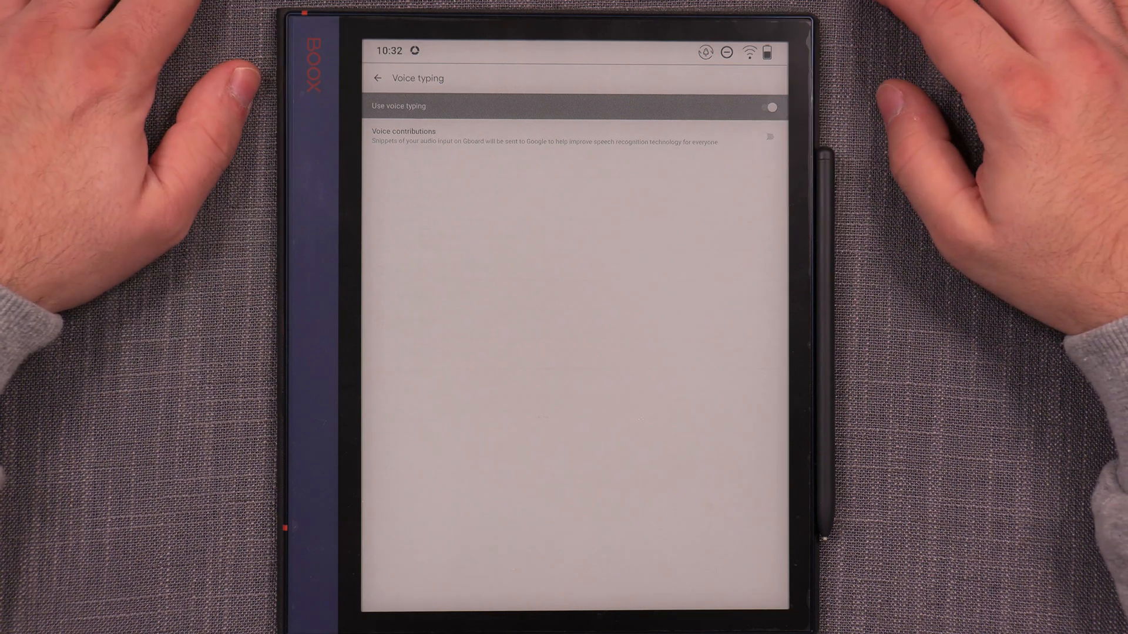
click(378, 78)
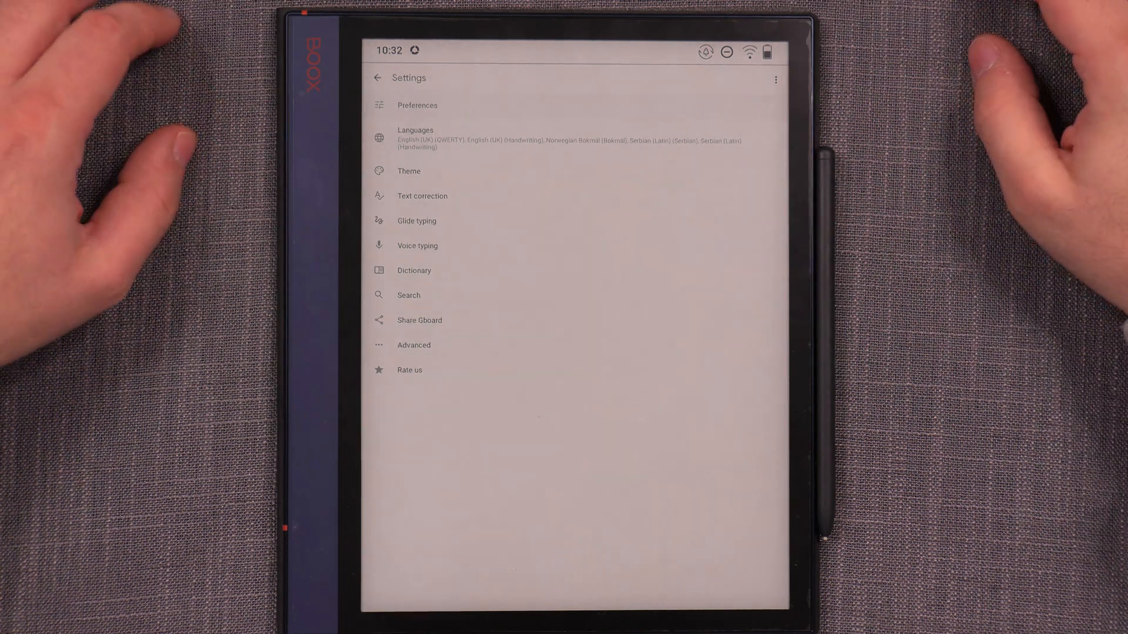
click(413, 344)
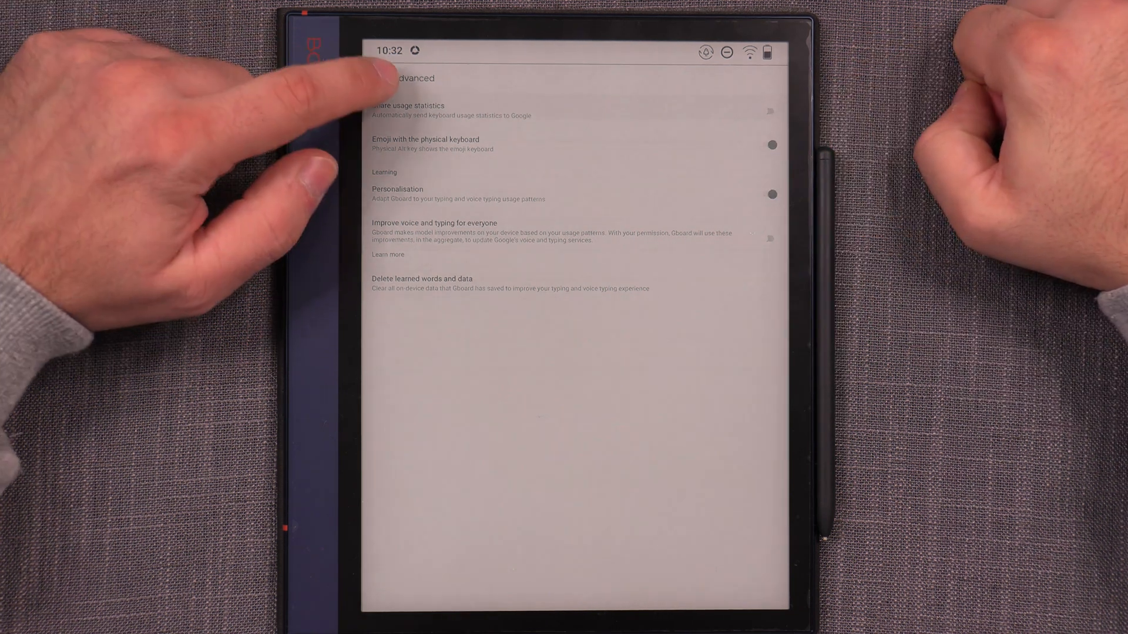
click(377, 77)
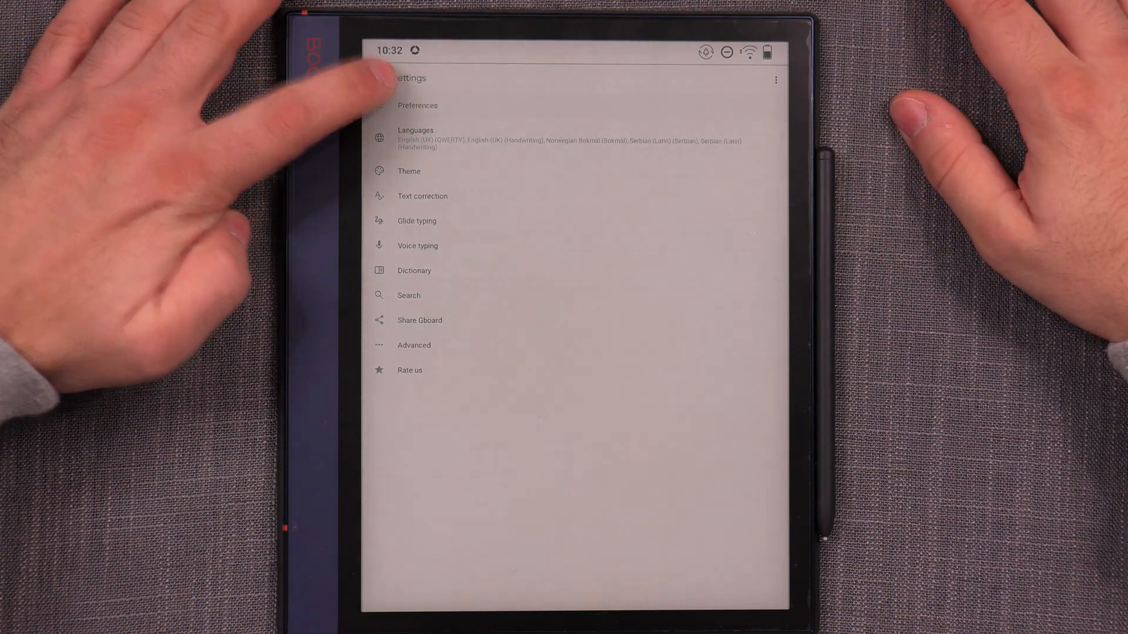
Step: Exit Gboard settings so a new Google Keep note can be started
click(416, 139)
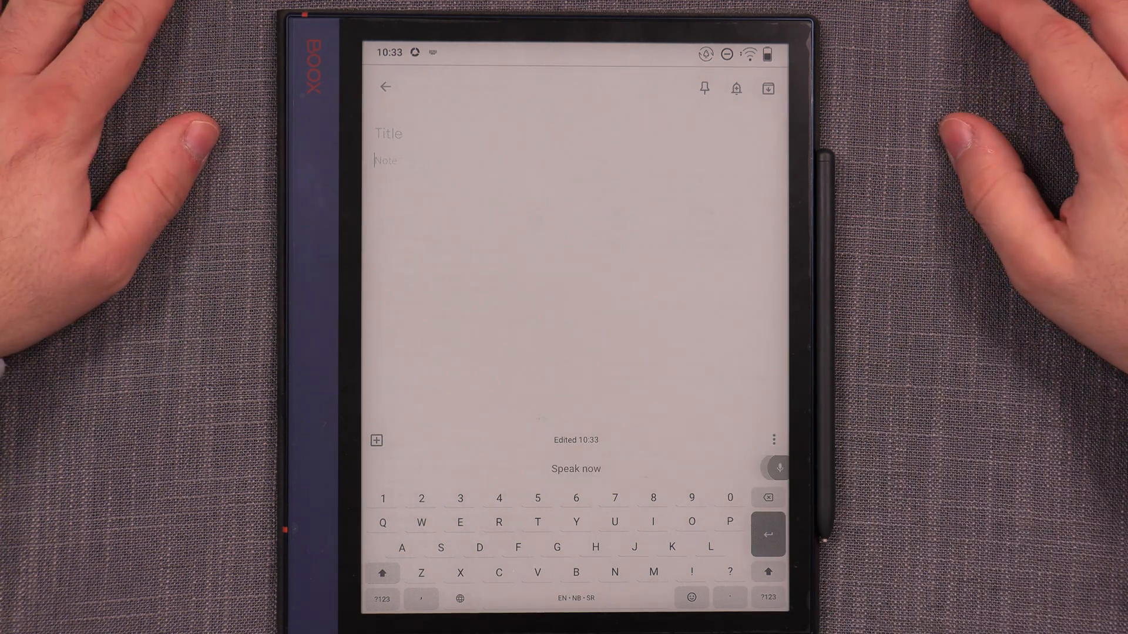
Step: Dictate 'the voice typing', 'It is also possible to use.' and 'It is also possible to ask a question' into the note
click(777, 469)
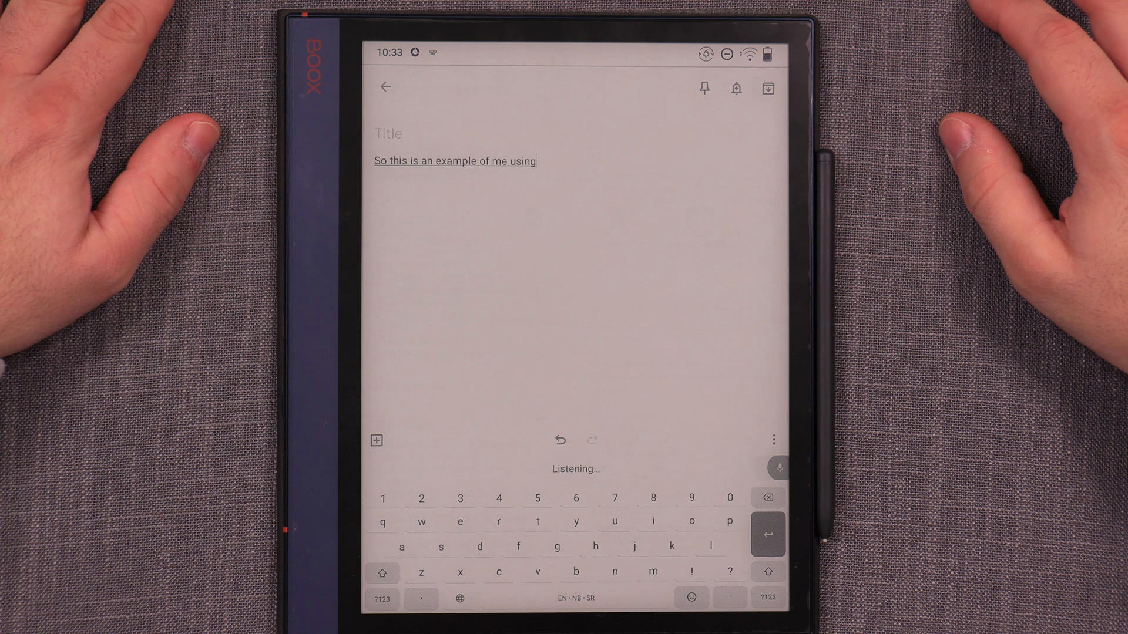
text(the voice typing to type in to my Google Keep note.)
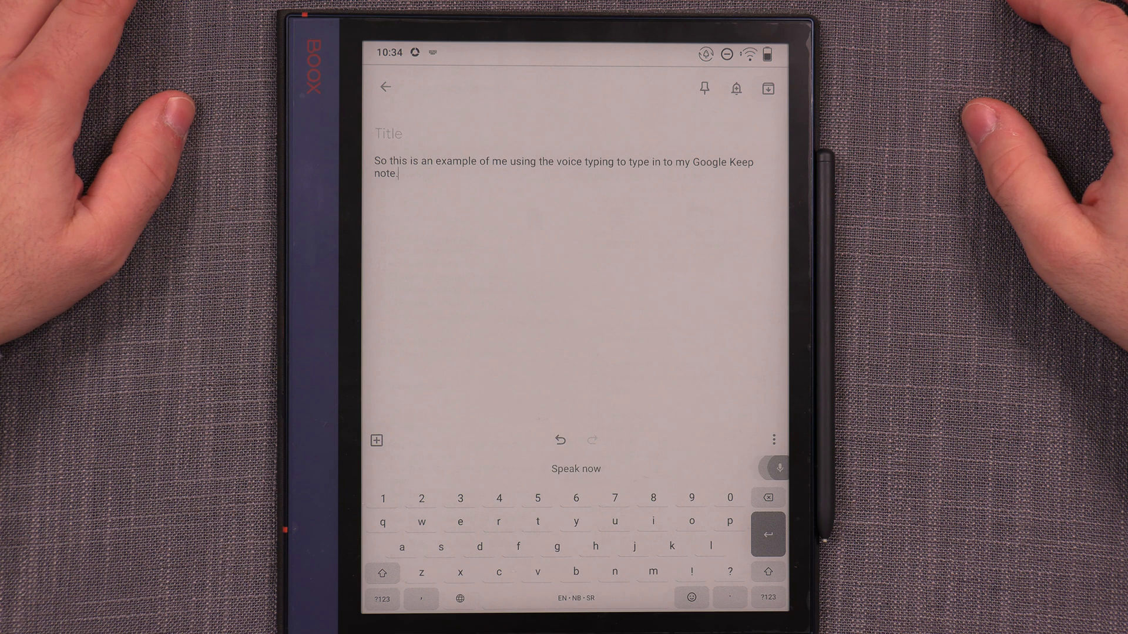
text(It)
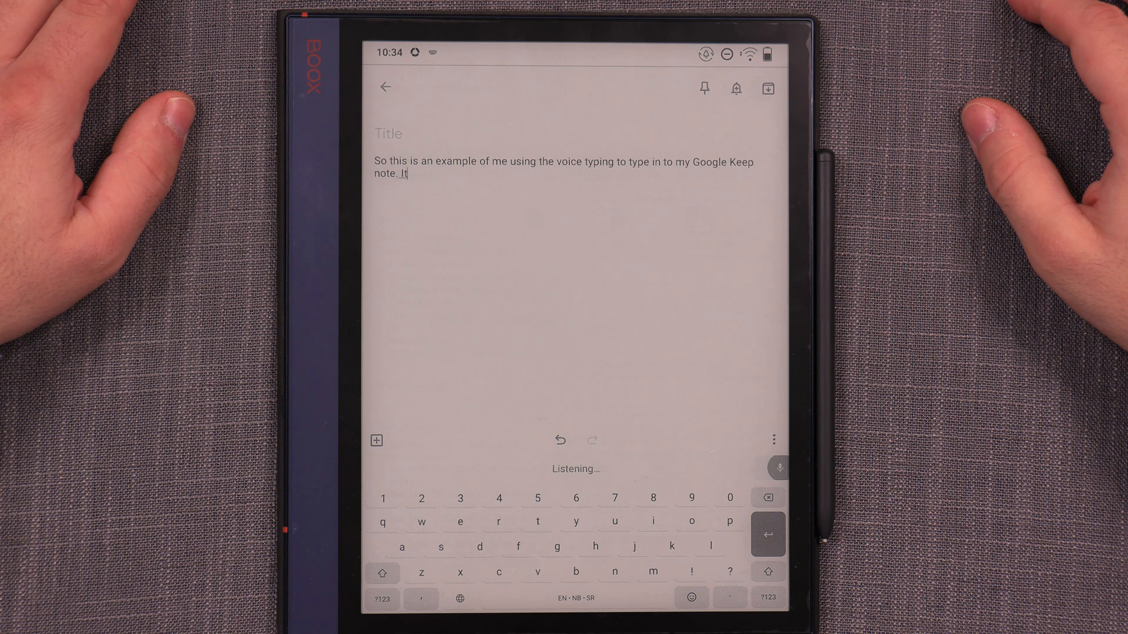
text(is also possible to use.)
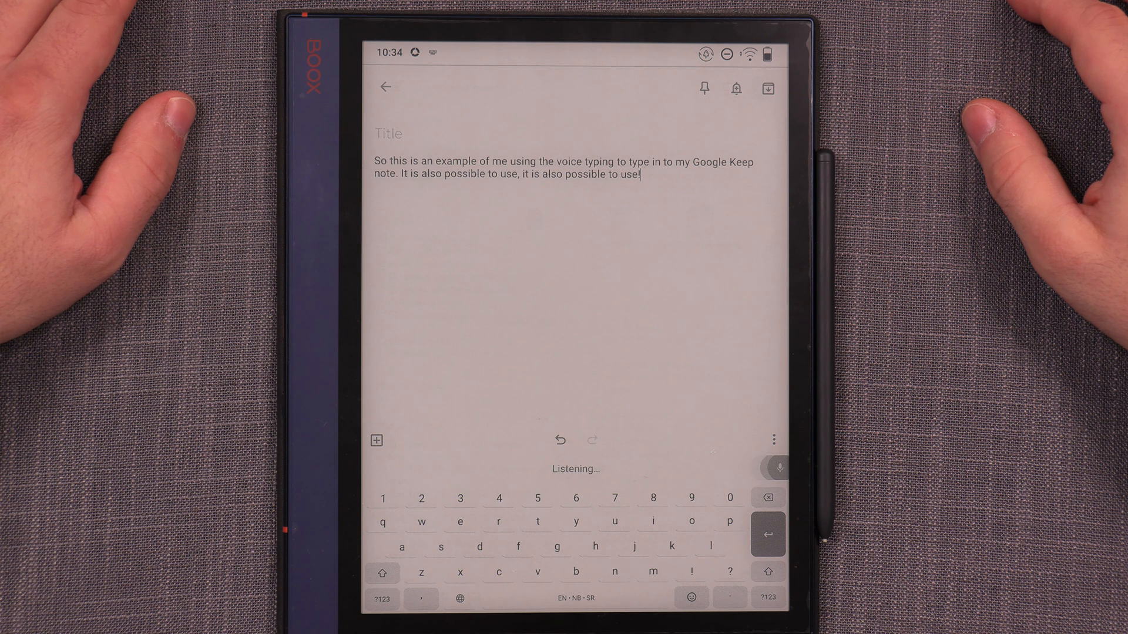
text(It is also possible)
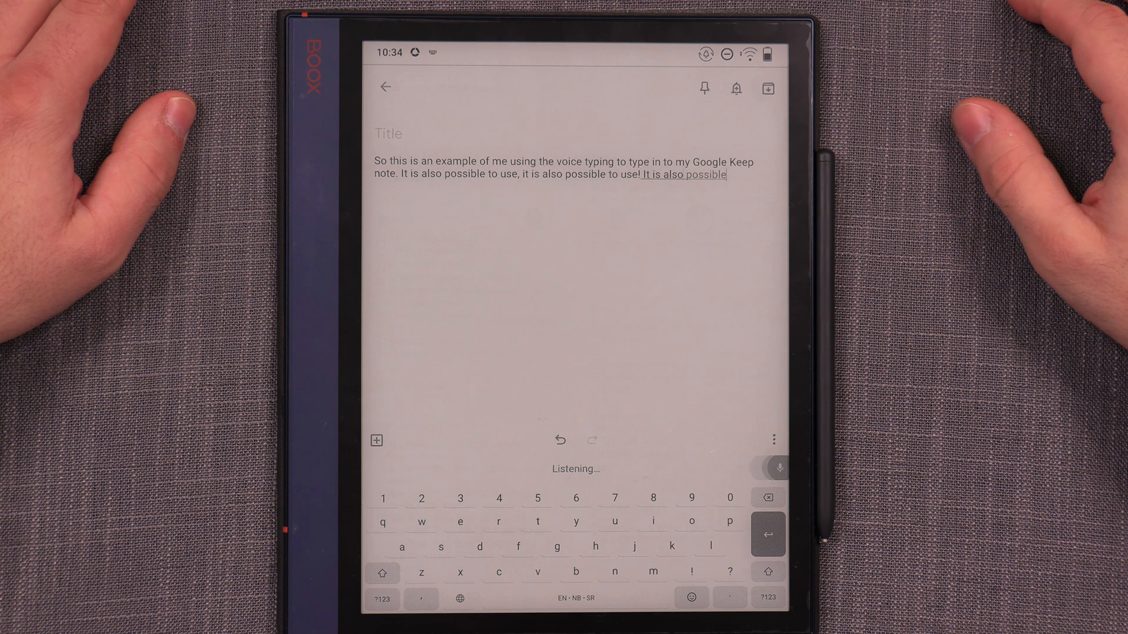
text(to ask a question by using a question mark.)
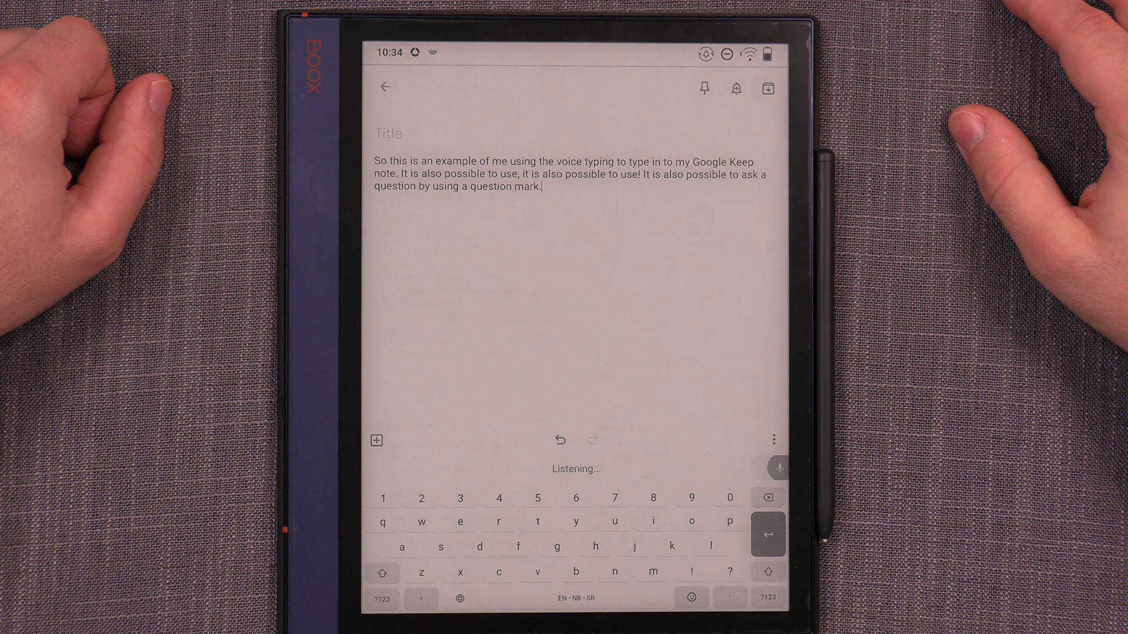
Step: Dictate sentences about questions needing question form and proper dictation with no corrections needed
text(However a question has)
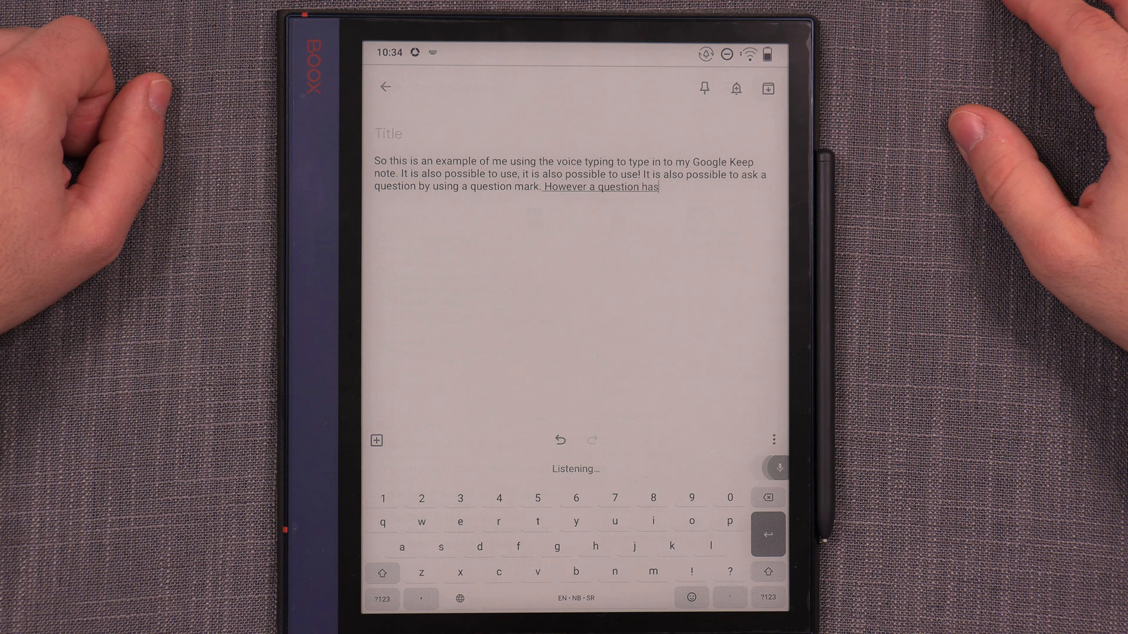
text(to be made into a form of)
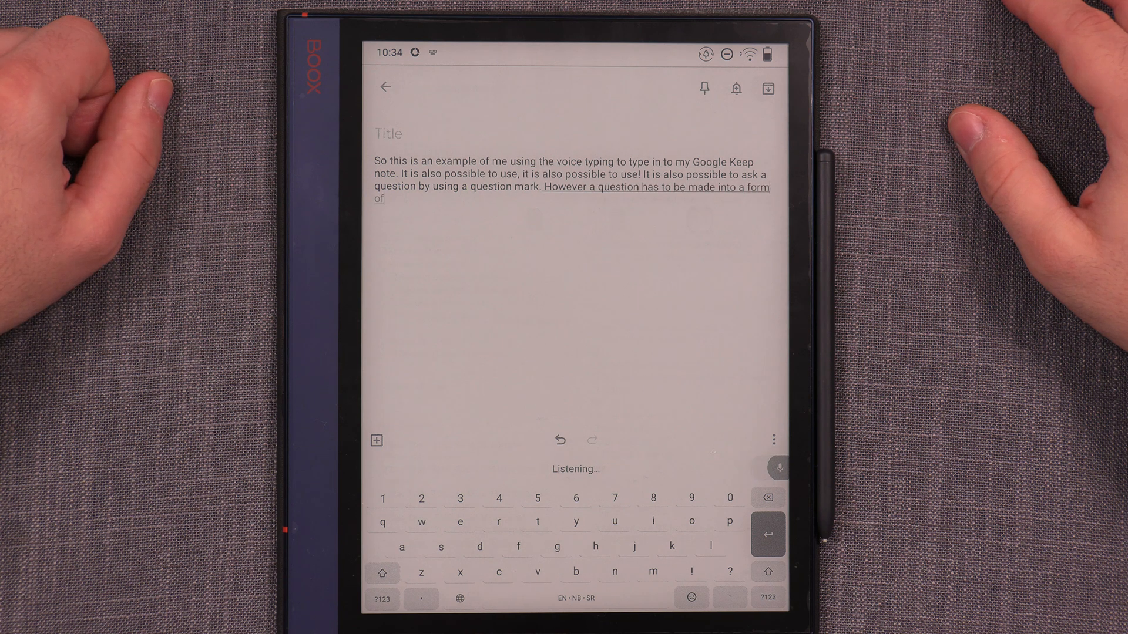
text(question. Is this a question? As you can see it is actually)
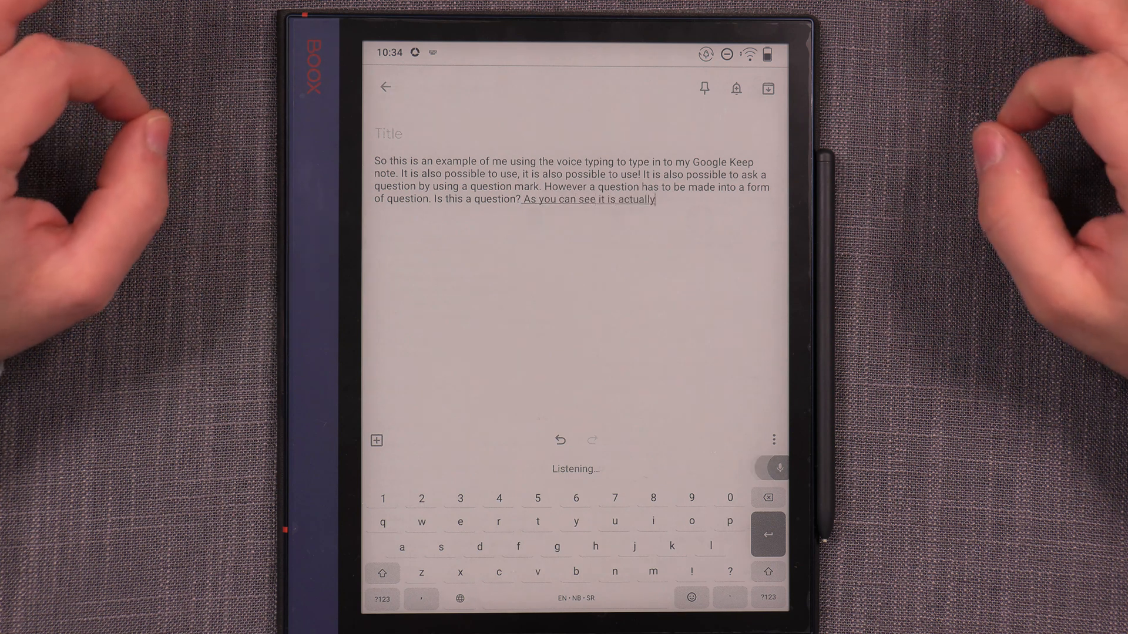
text(possible to do proper)
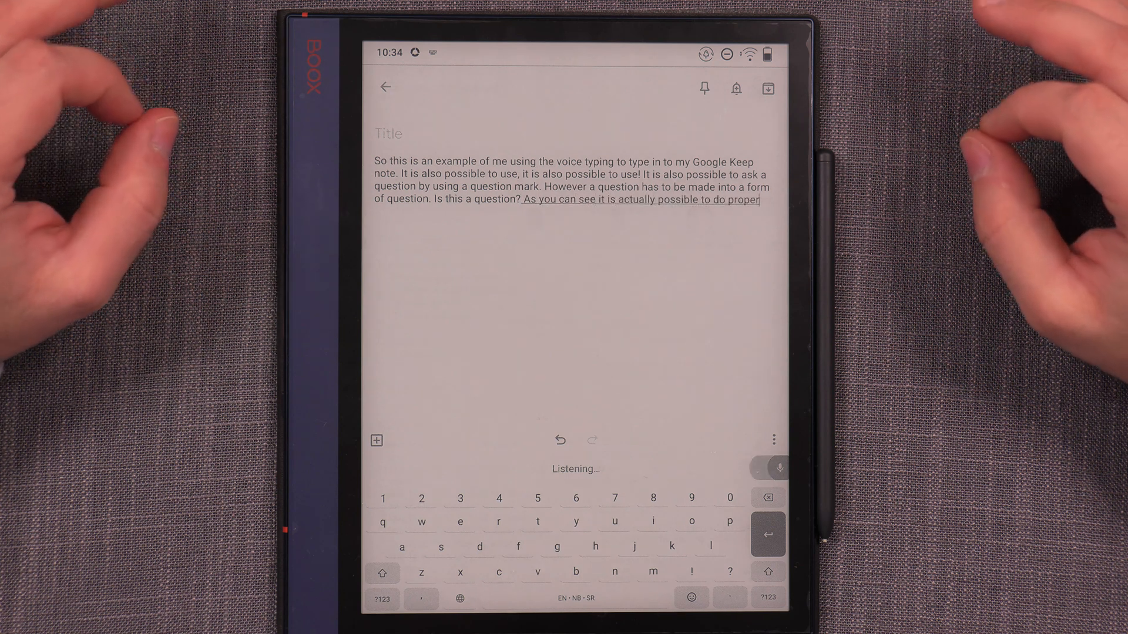
text(dictation to the)
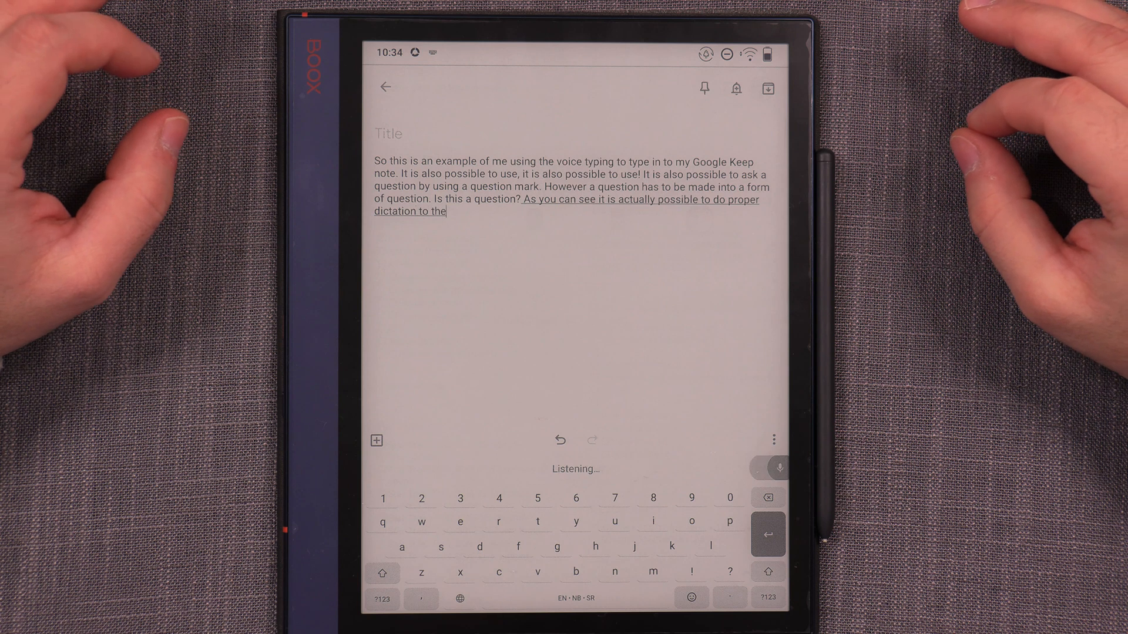
text(device itself with close to)
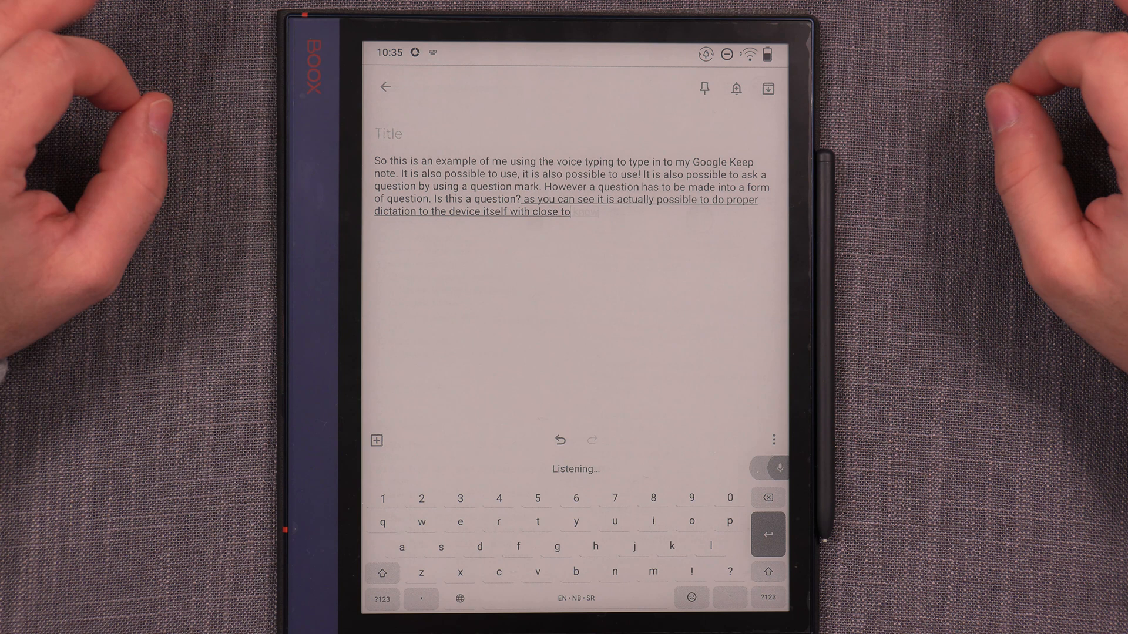
text(no corrections needed at all but as any other tool)
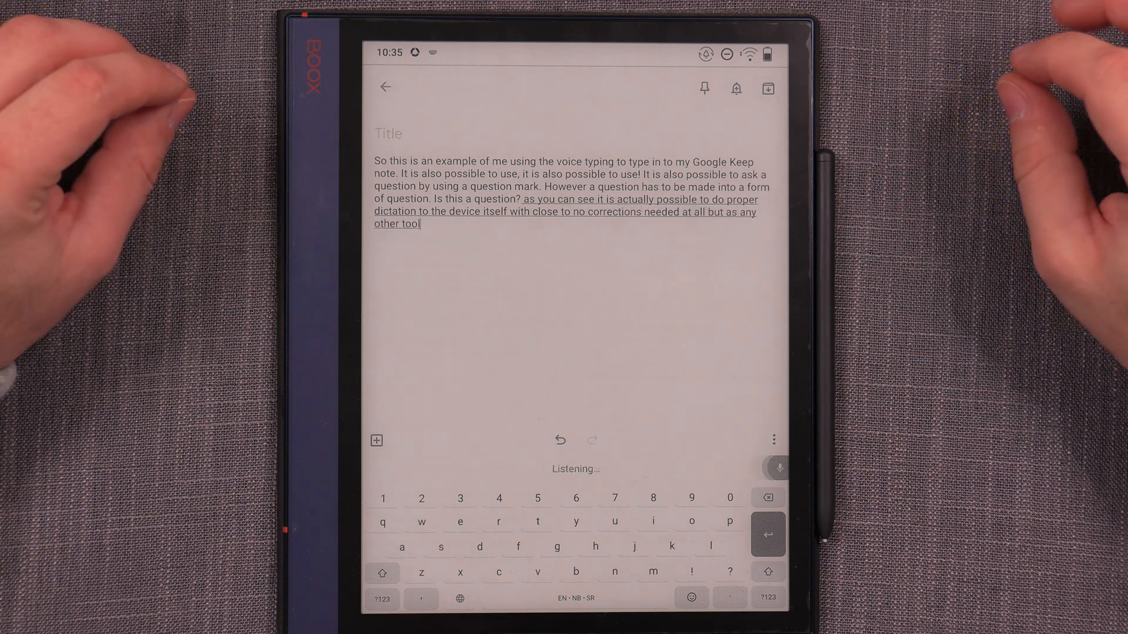
text(it is needed to to)
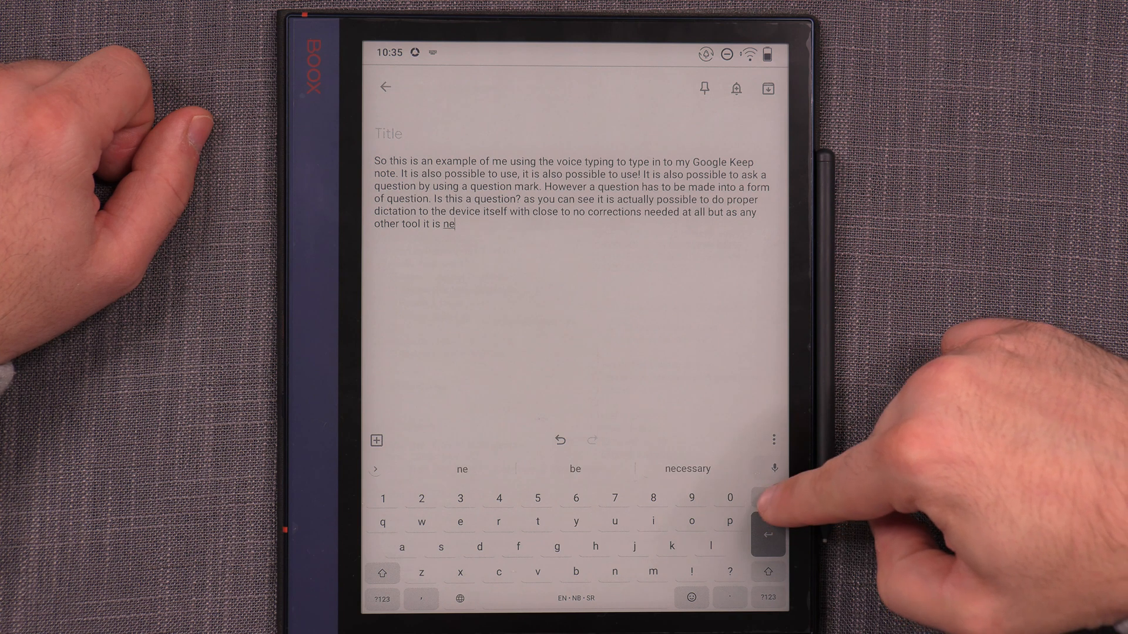
Step: Erase the trailing words and re-dictate '...to the typed input, what is any other tool you need to learn how to use it properly'
click(769, 531)
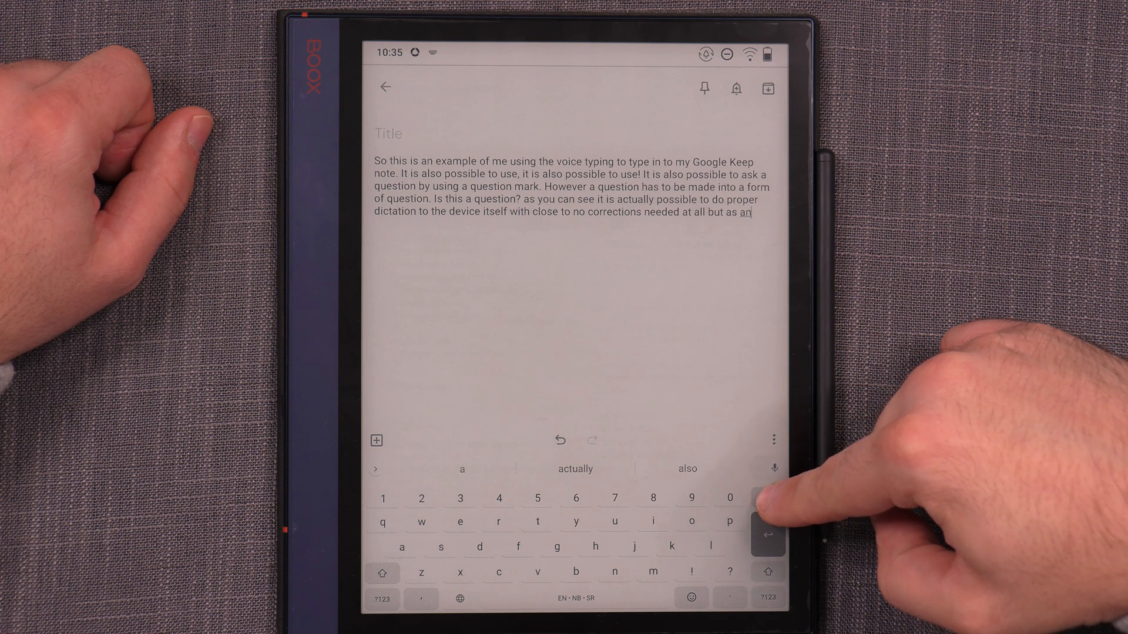
click(768, 497)
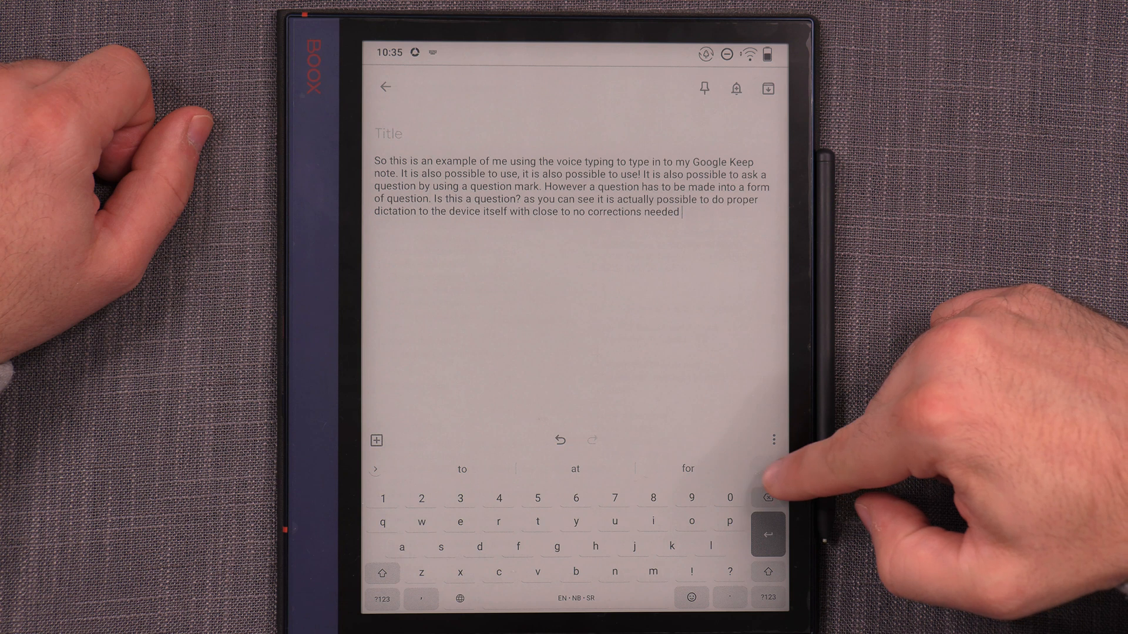
click(768, 469)
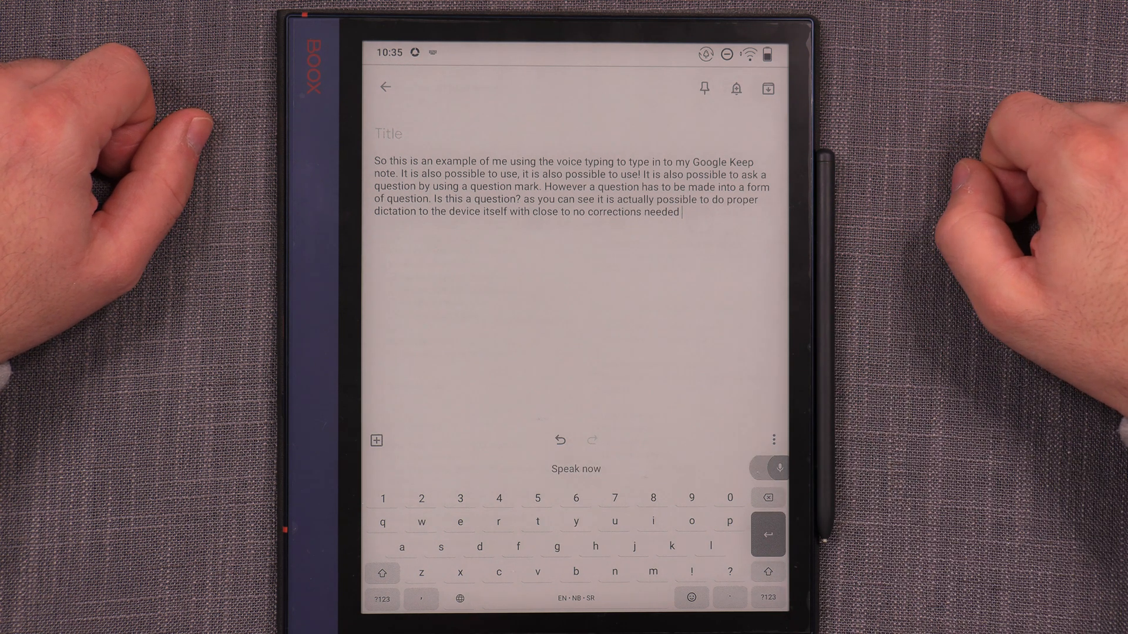
text(to the typed)
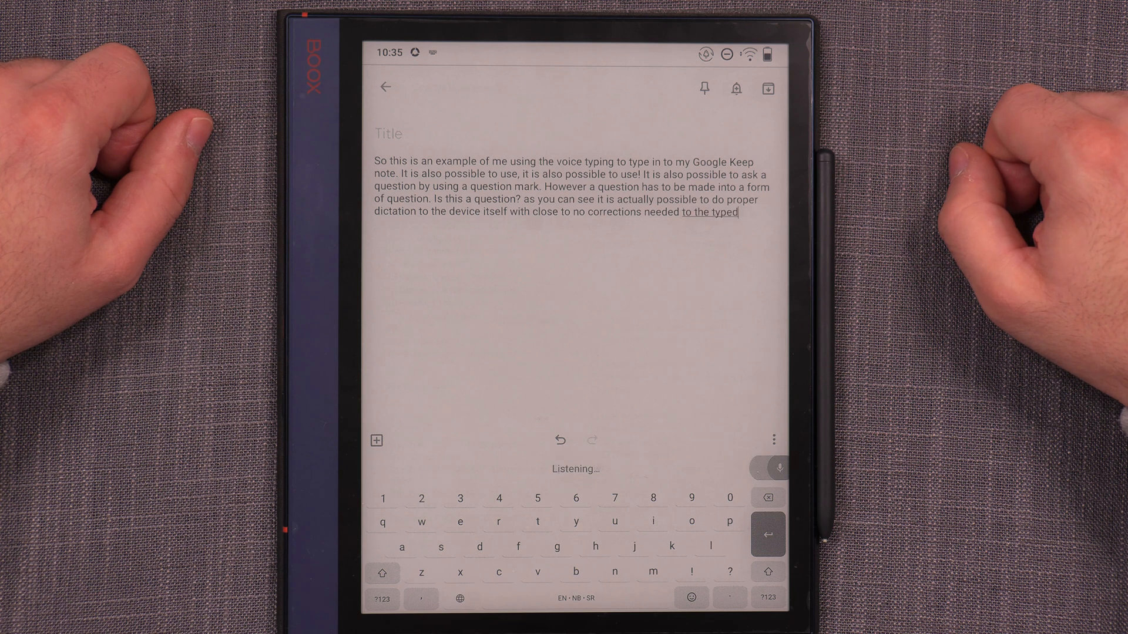
text(input, what is any)
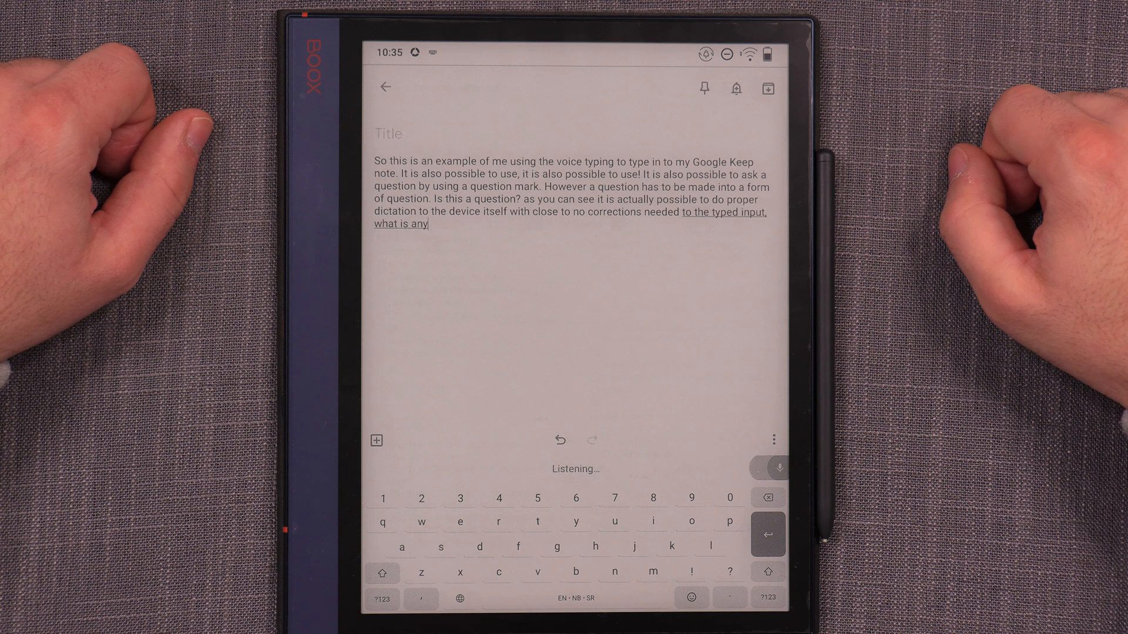
text(other tool you need to)
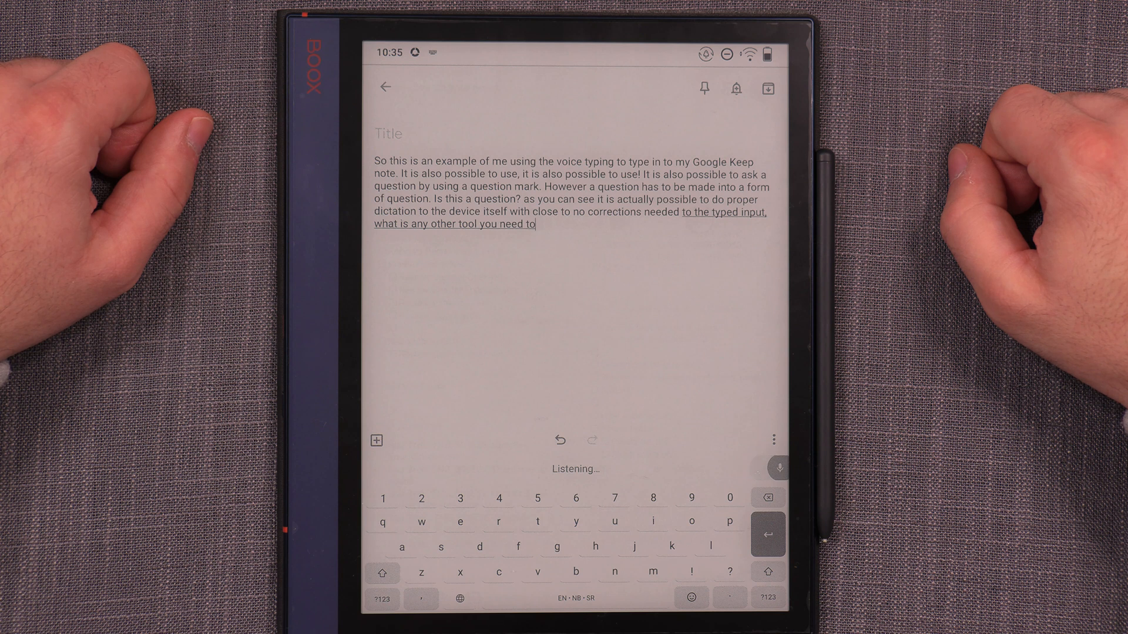
text(learn how to use it properly.)
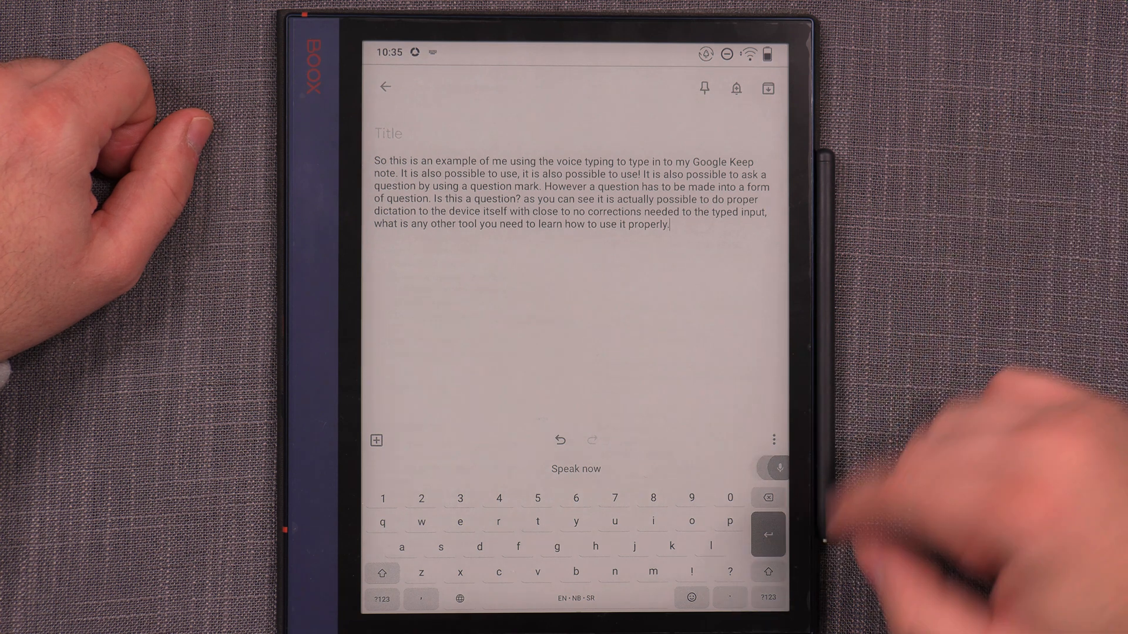
click(773, 469)
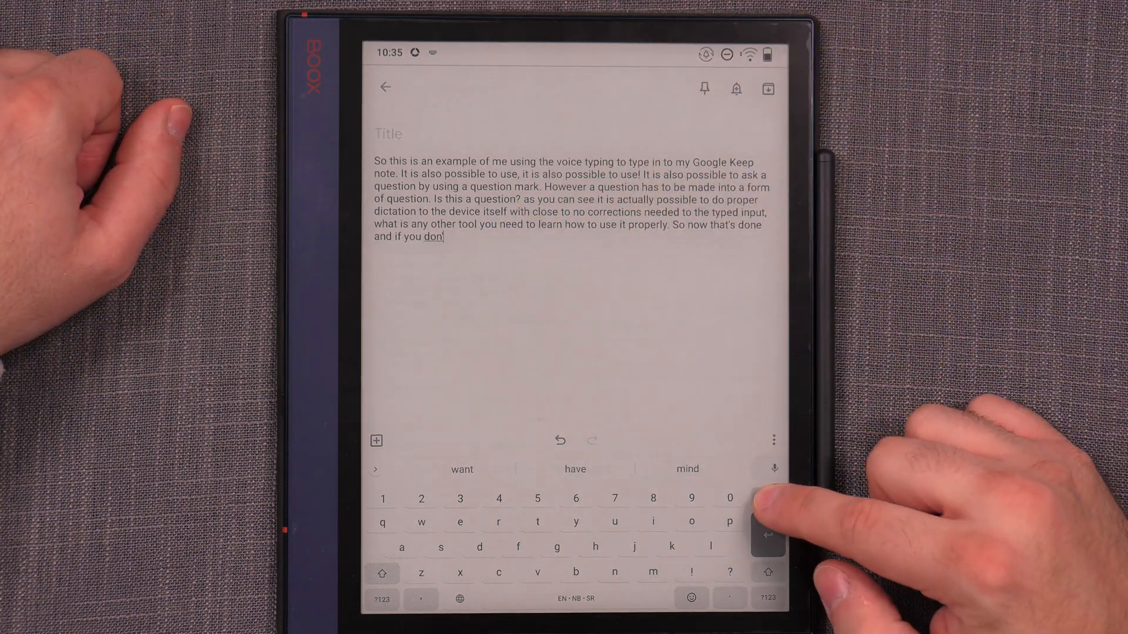
click(768, 497)
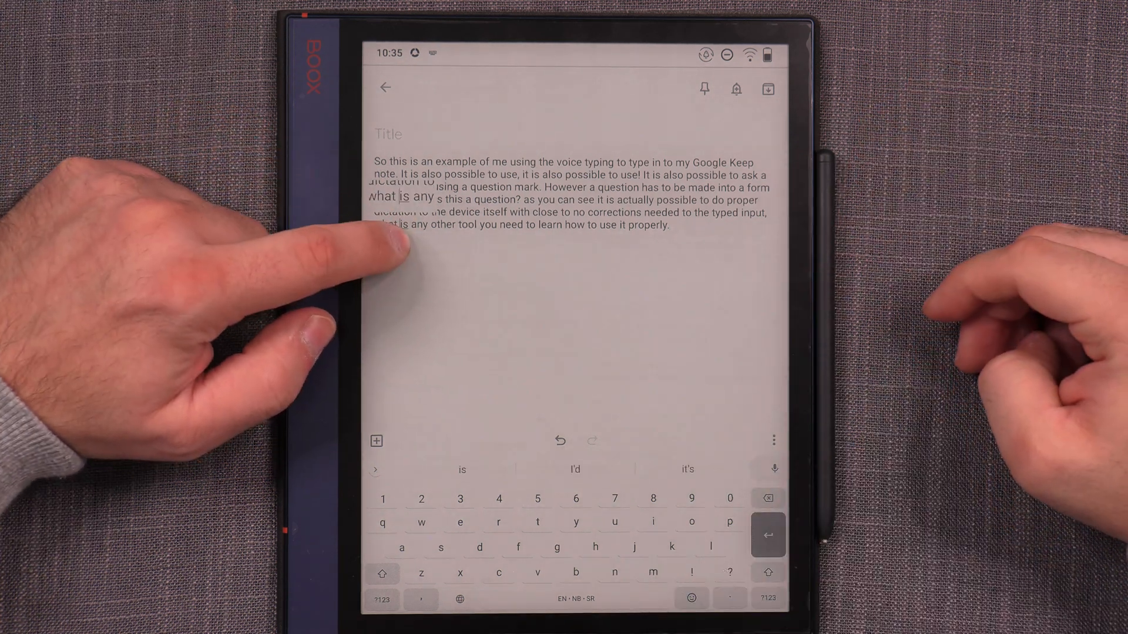
Step: Leave Google Keep and return to the BOOX system settings overview
click(383, 196)
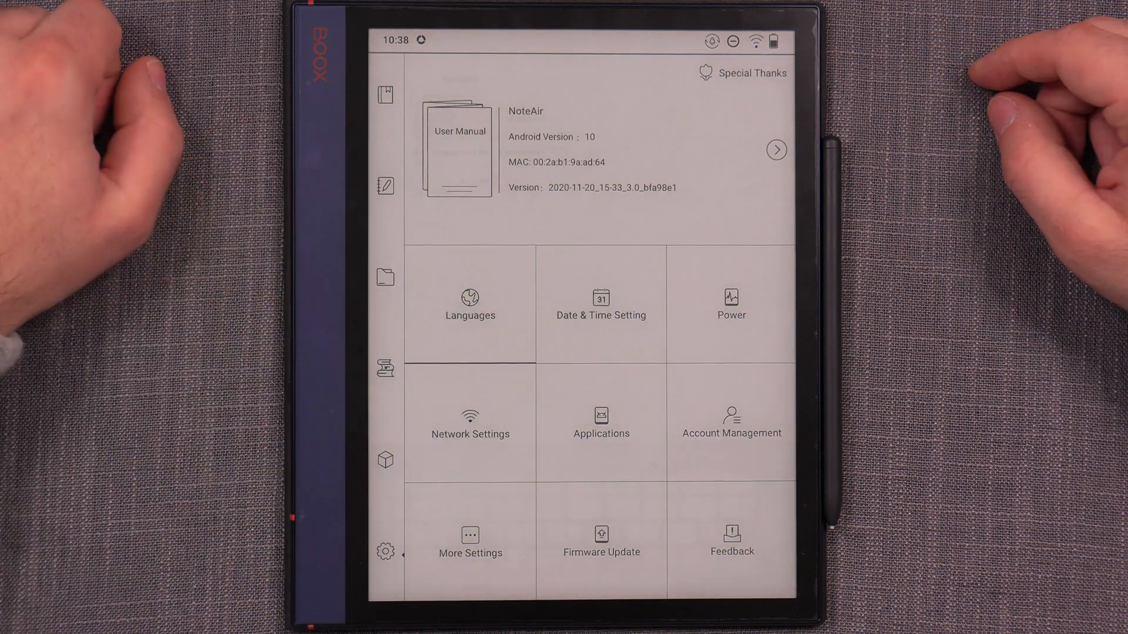
Step: In Text-to-speech Output under Languages, raise the pitch slider then set it back slightly lower
click(469, 304)
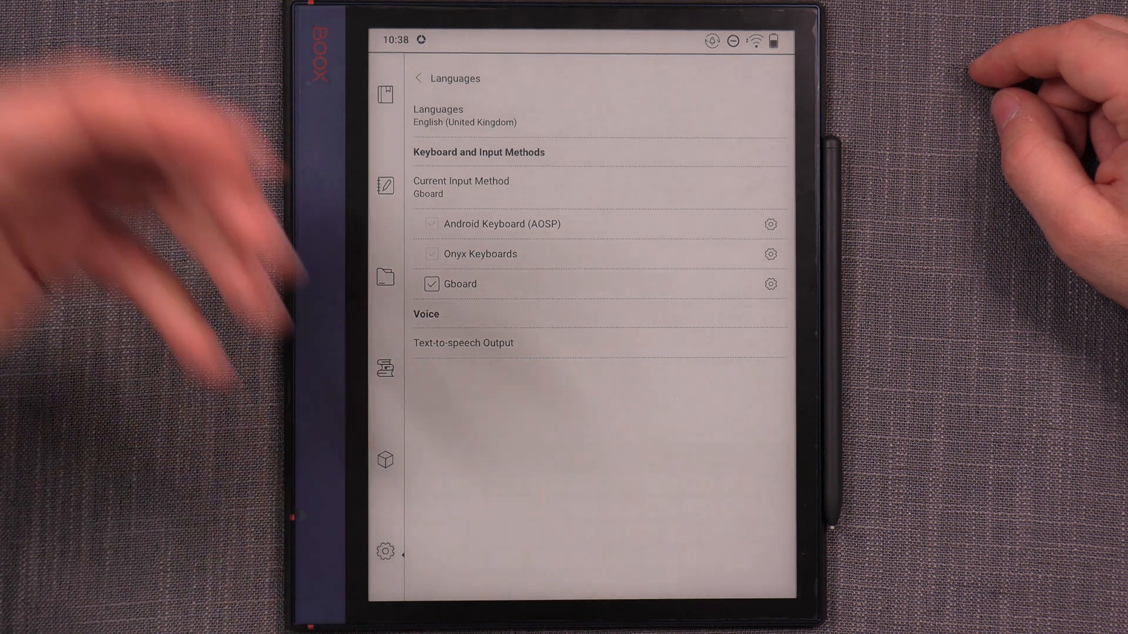
click(463, 343)
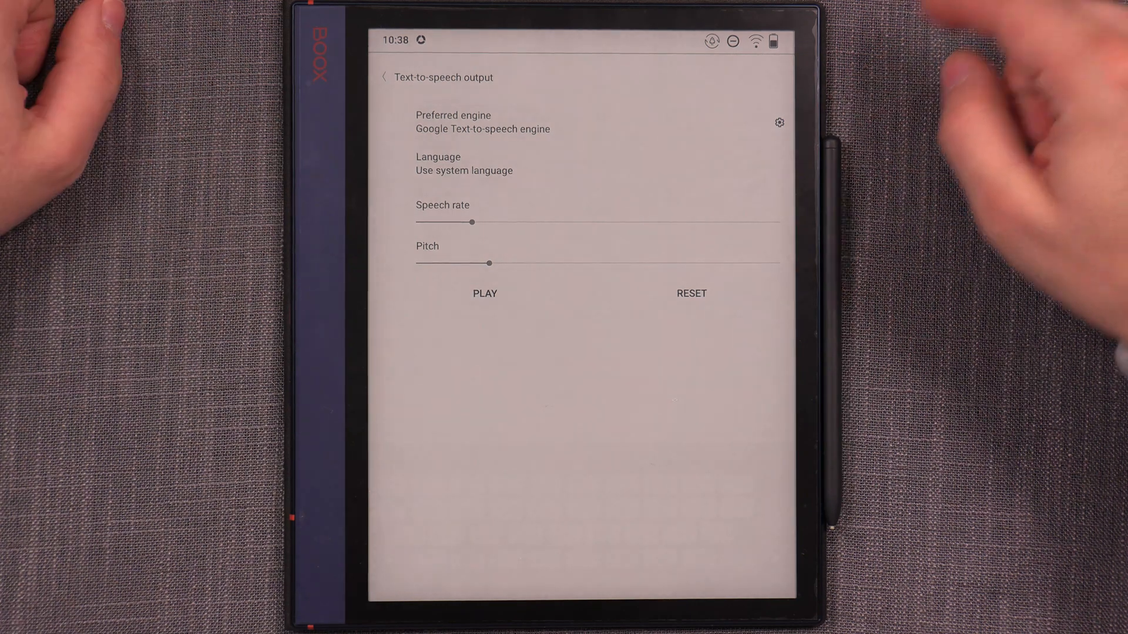
drag(469, 222, 635, 222)
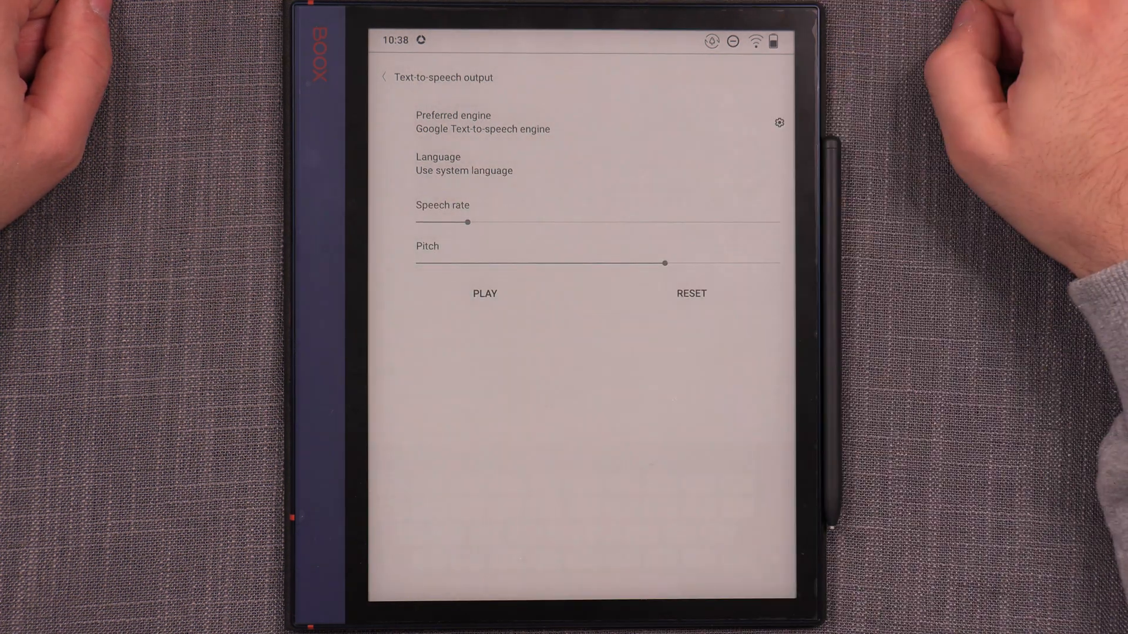
click(484, 294)
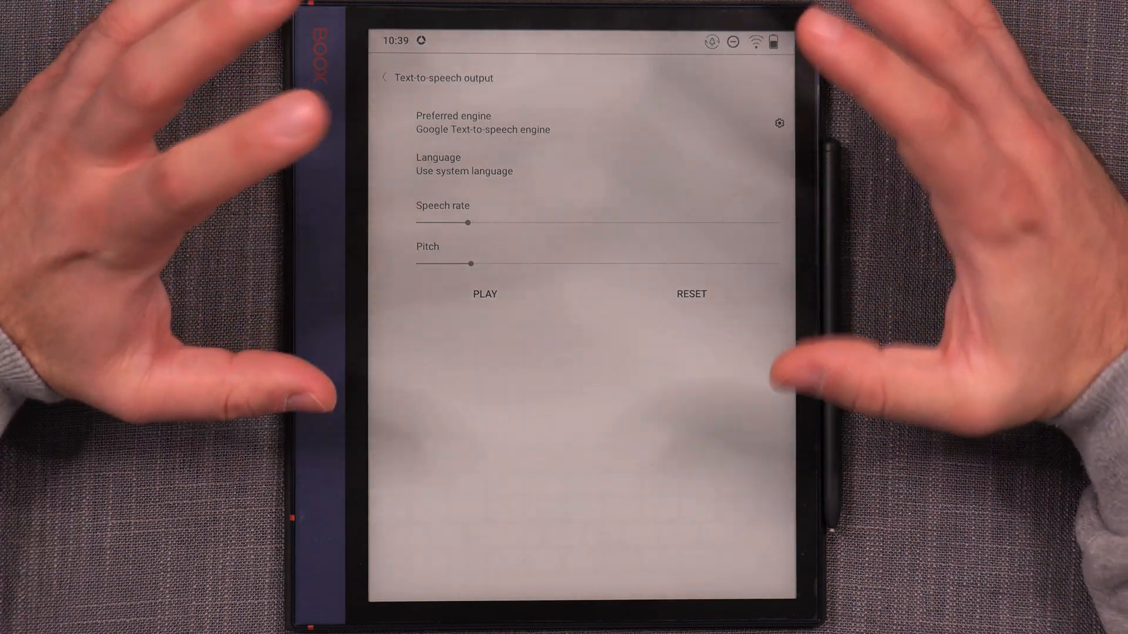
Step: Open the Google Text-to-speech engine's own options page
click(780, 122)
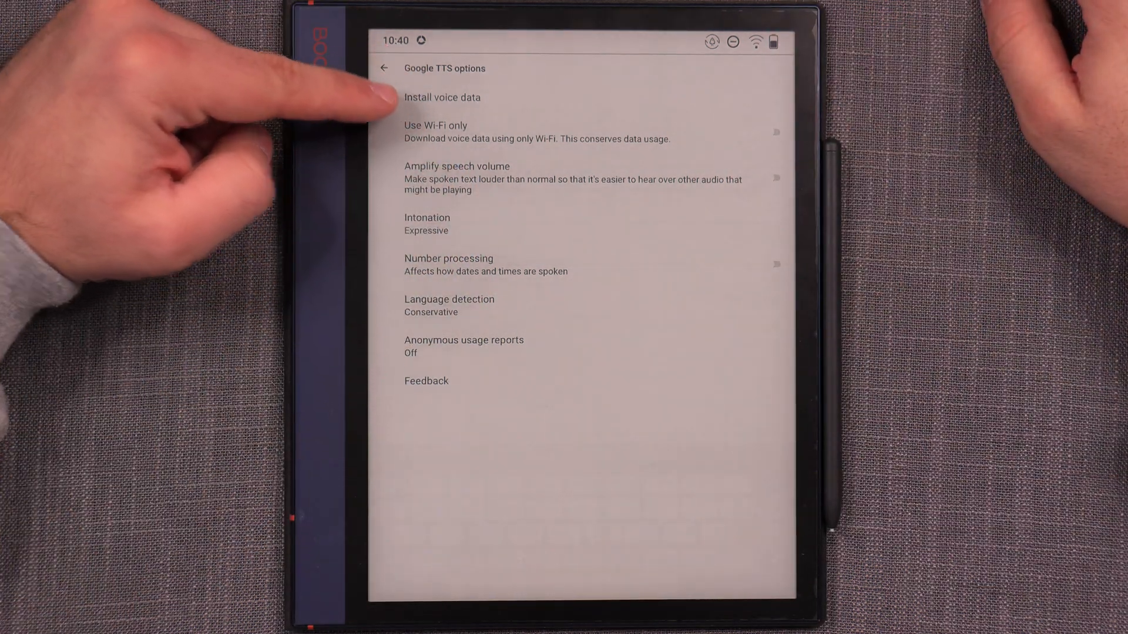
mouse_move(431, 143)
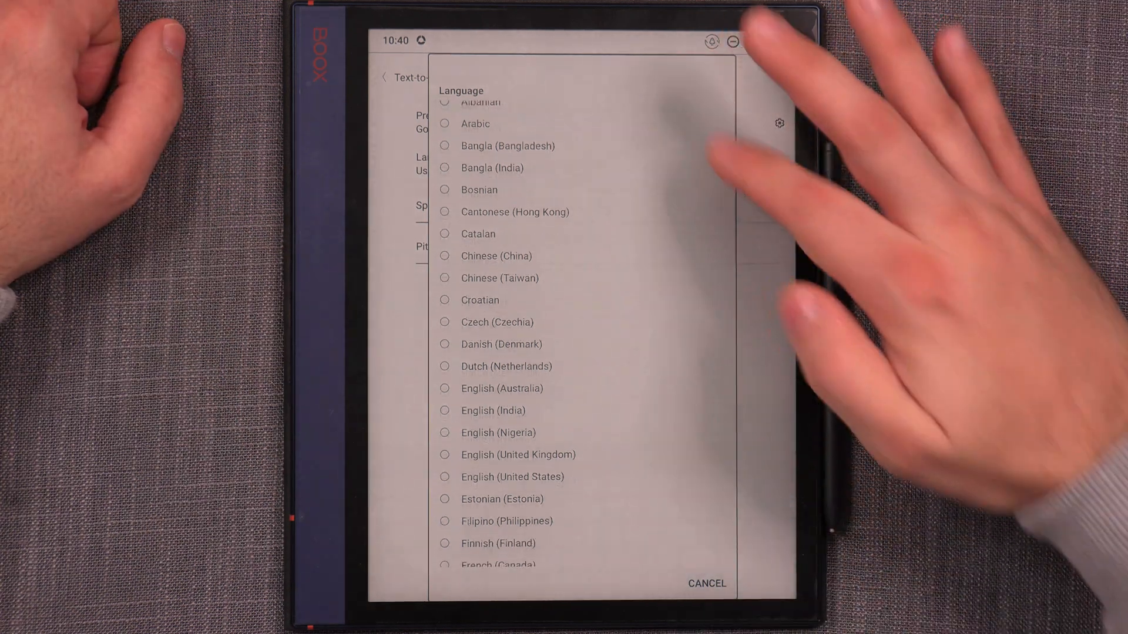
Step: Scroll through the speech output language list before returning to cultural.pdf in NeoReader
scroll(down, 3)
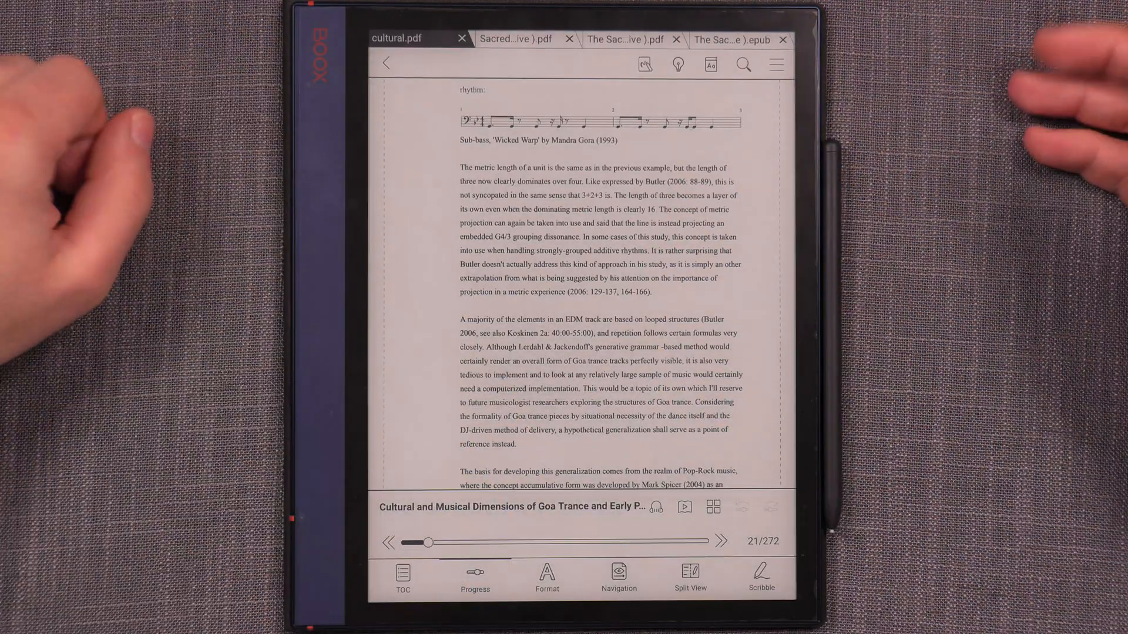
Step: Start TTS read-aloud of the current PDF page from the reader's headphones panel
click(475, 578)
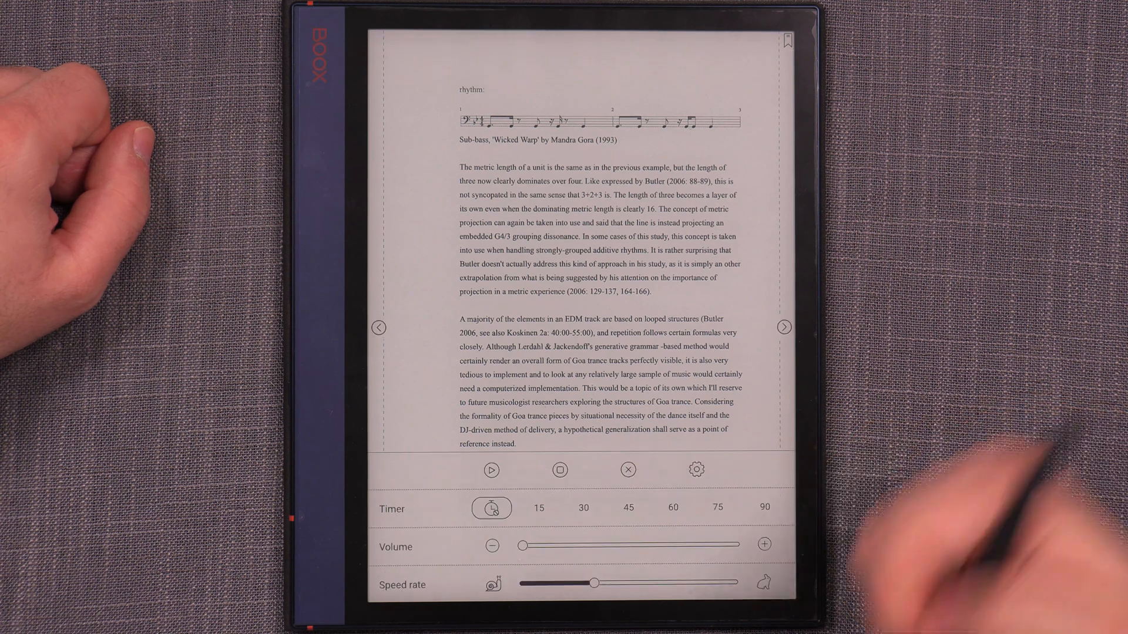
click(491, 470)
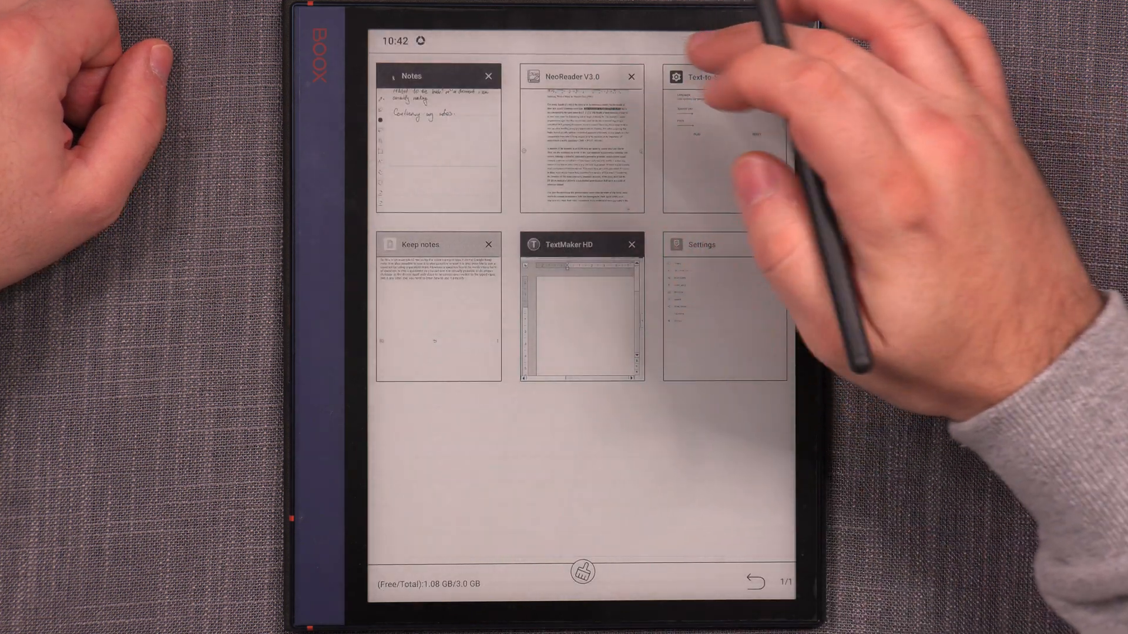
Step: Switch back to NeoReader's PDF page and bring up the read-aloud controls so reading continues with highlighting
click(579, 77)
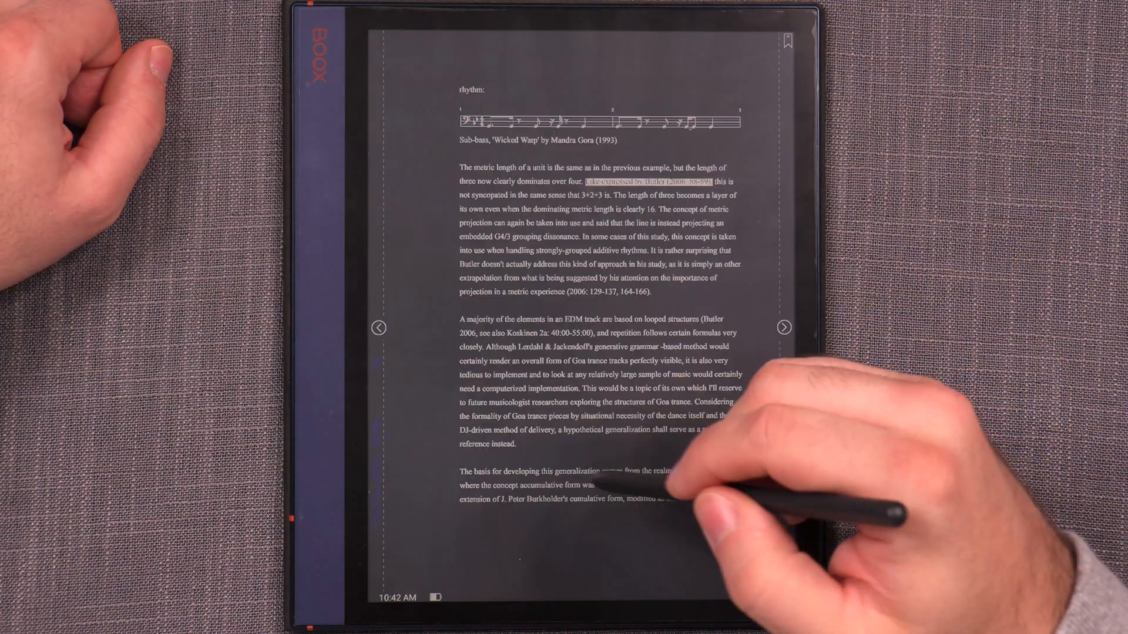
click(611, 489)
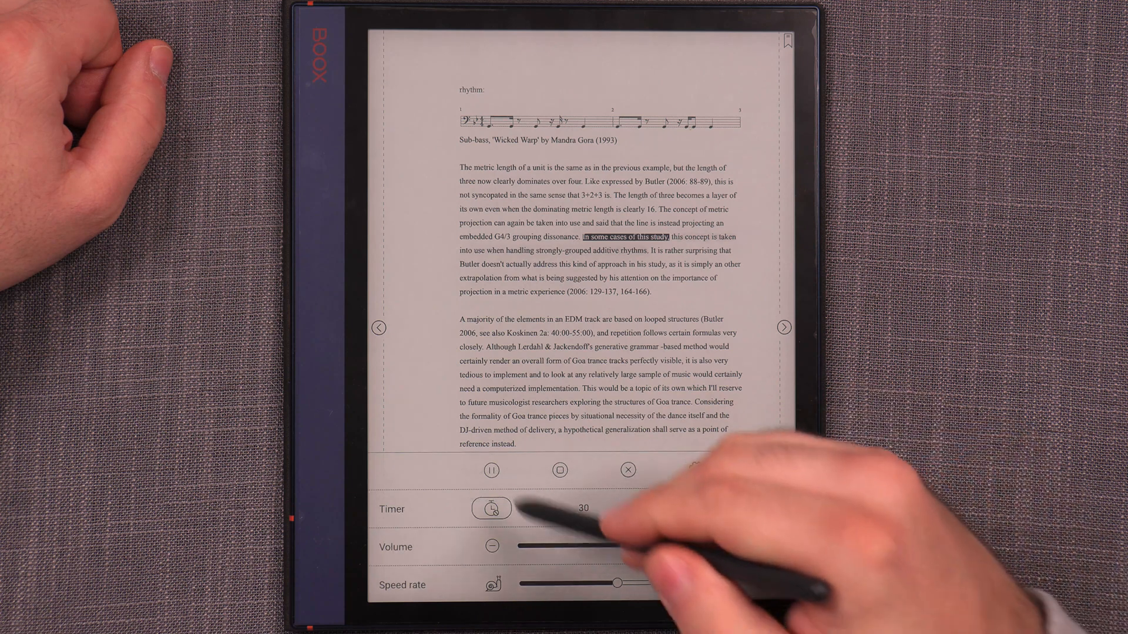